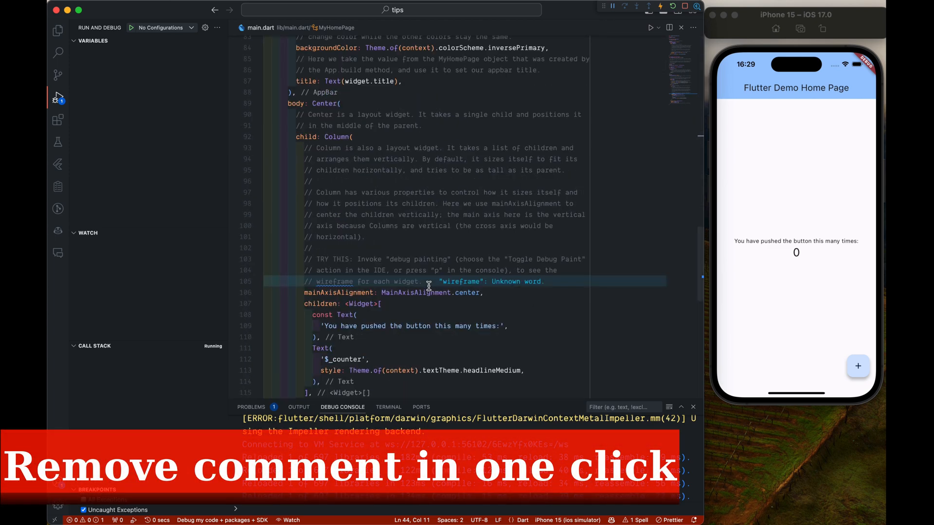
Scroll to the commented build method and place the cursor on a build comment line
scroll("down", 3)
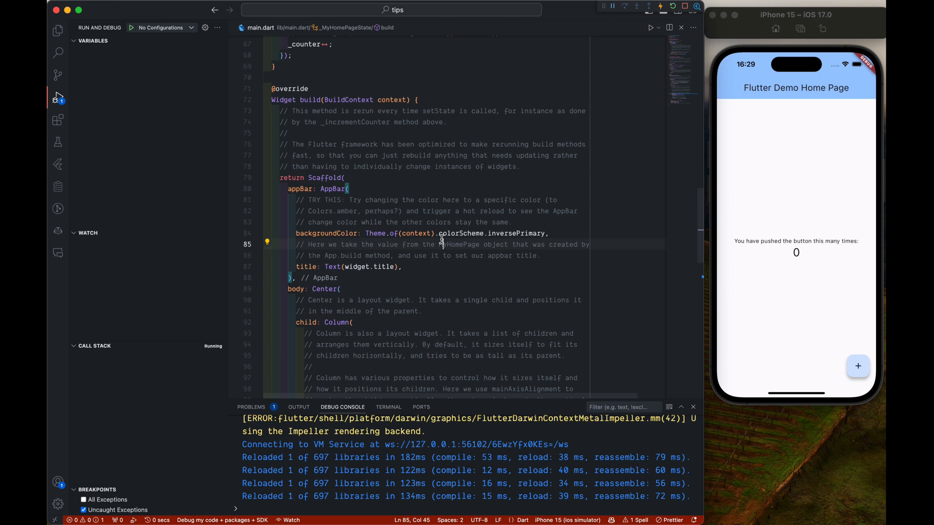
left_click(58, 51)
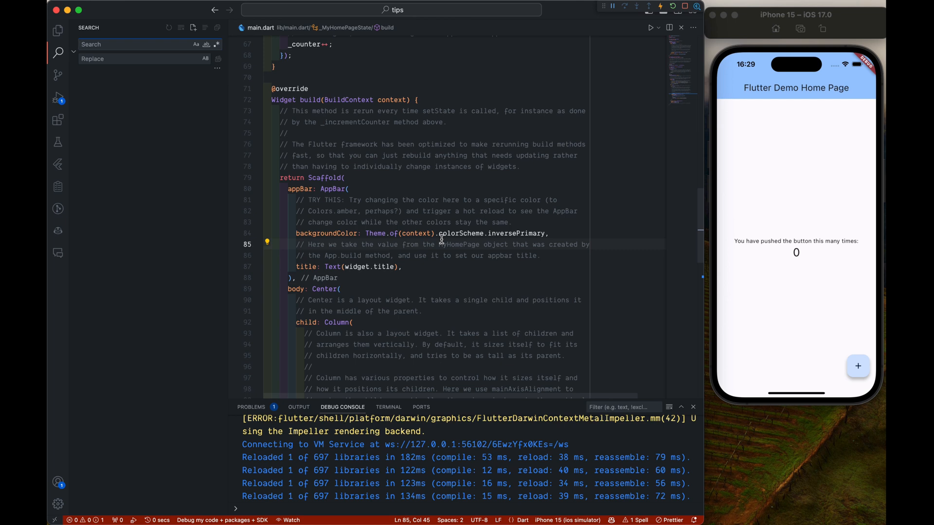
Bring up the in-file Find box over main.dart with Cmd+F
key("Cmd+F")
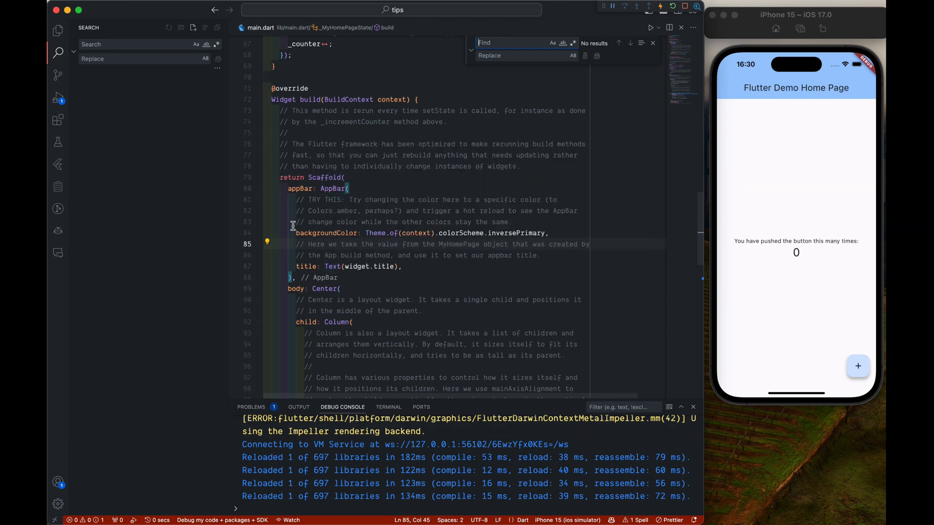
mouse_move(538, 119)
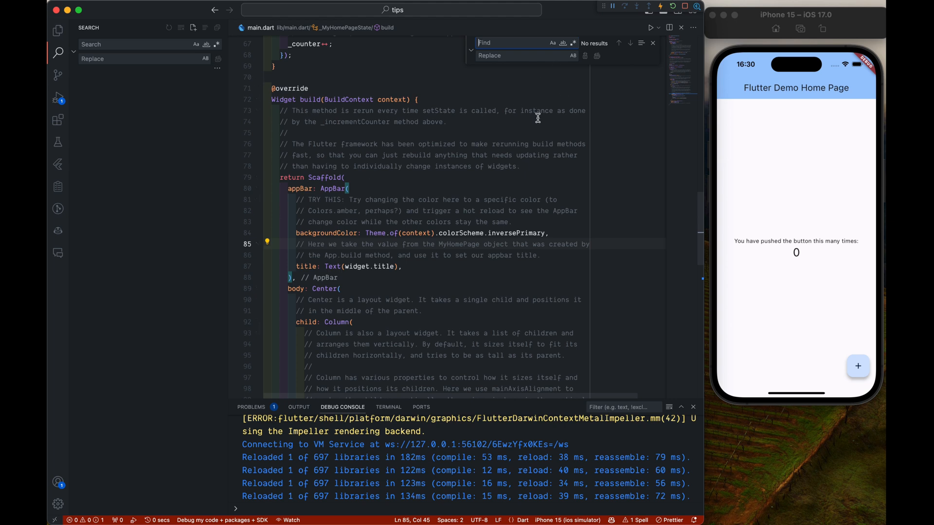
mouse_move(510, 74)
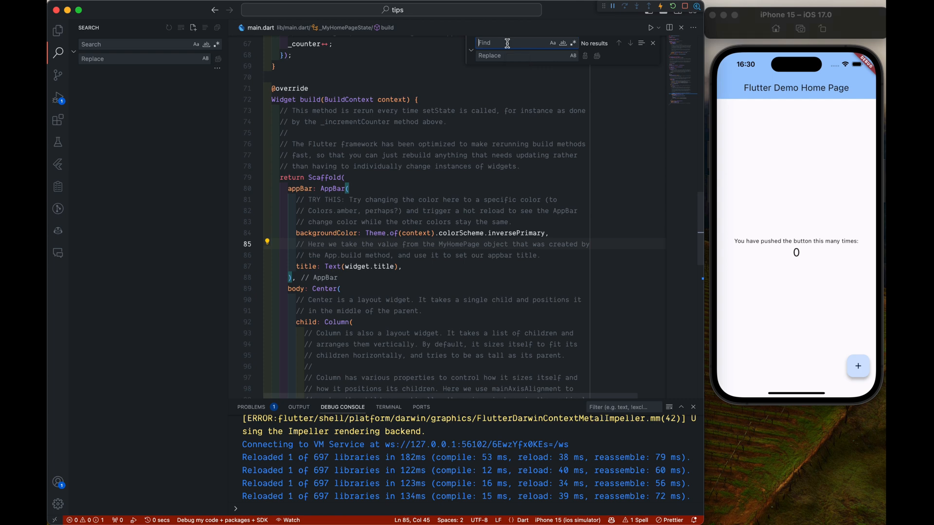
Search for the comment prefix // in the Find box
type("//.*")
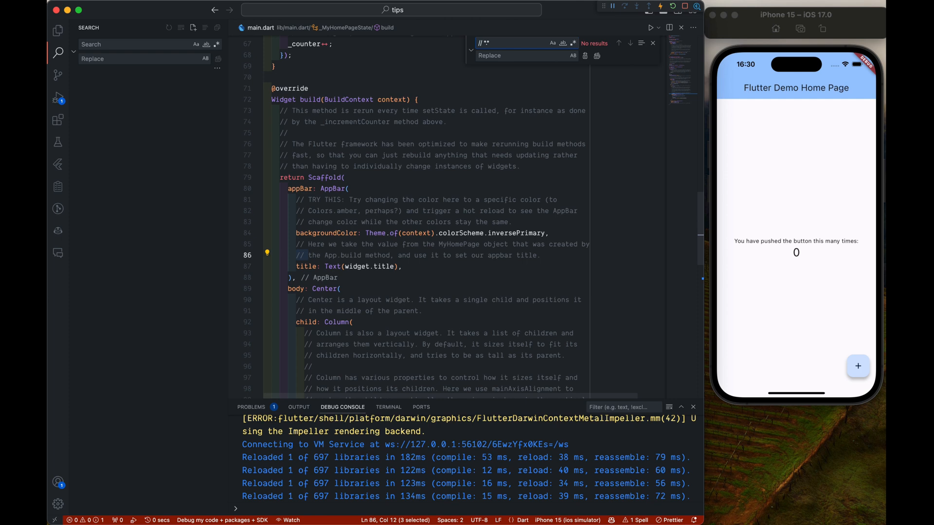
mouse_move(503, 42)
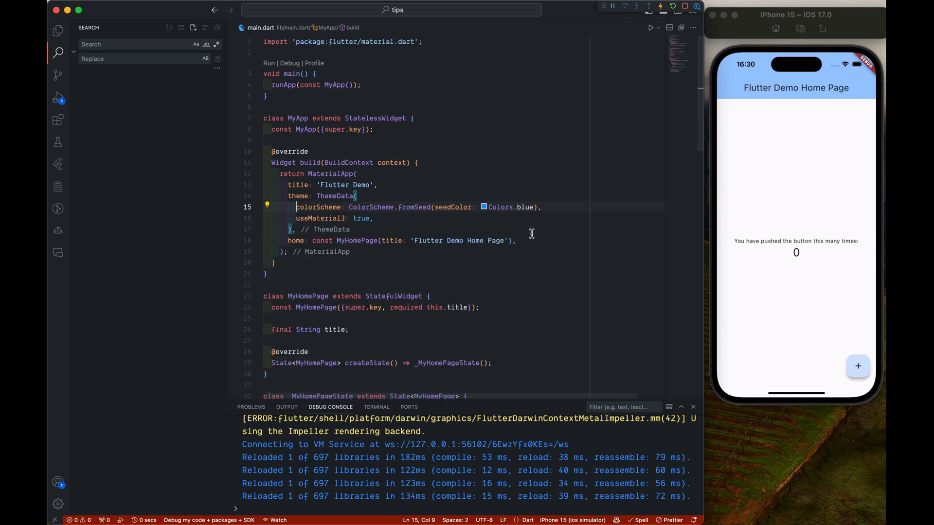
mouse_move(58, 52)
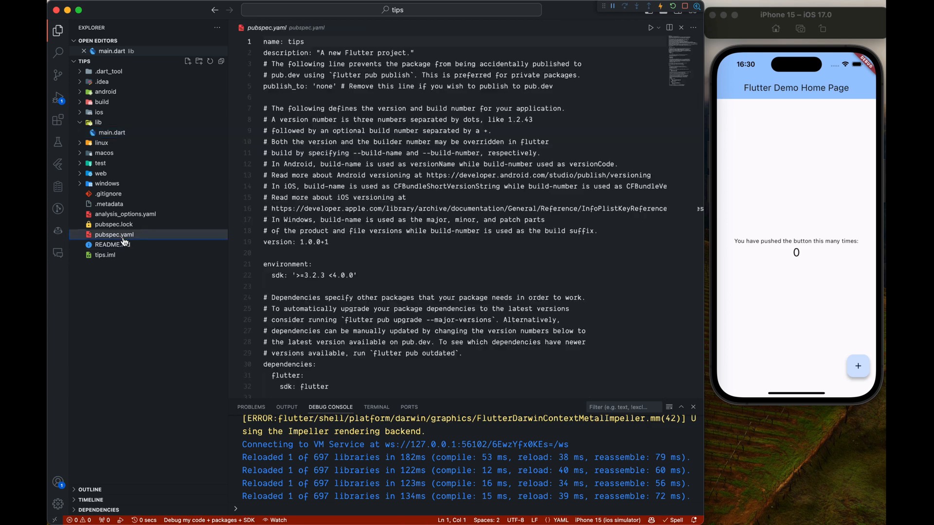
Scroll through the slimmed-down Flutter Tips app in main.dart
scroll("down", 3)
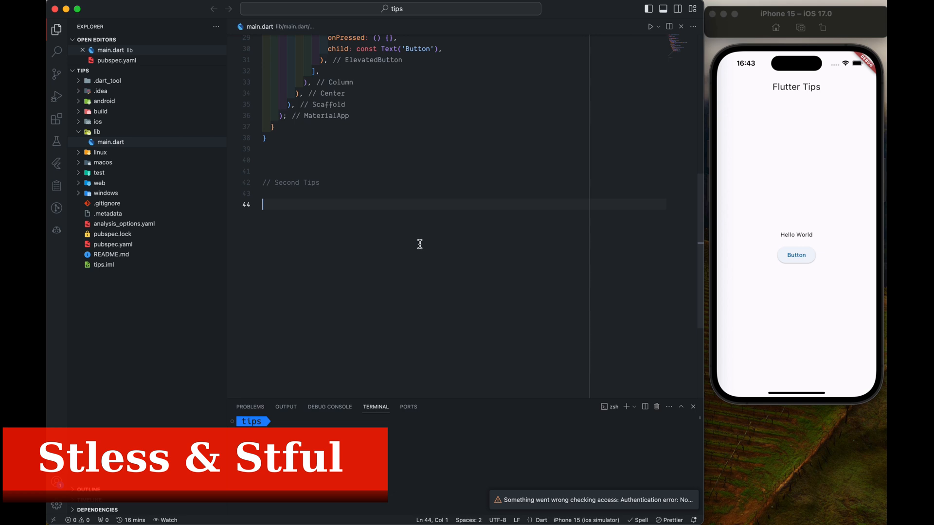
Declare class TipsWidget extends StatelessWidget { below the Second Tips comment
type("class")
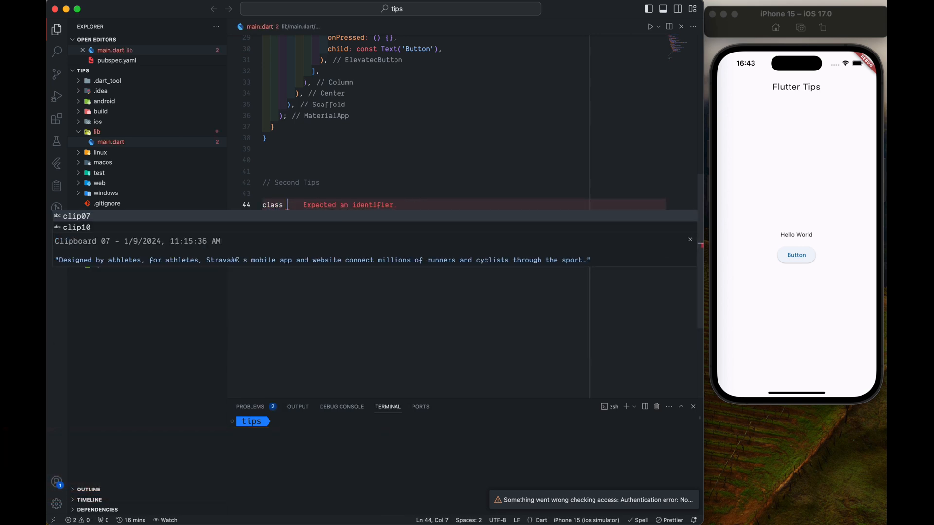
type("Tipswidget")
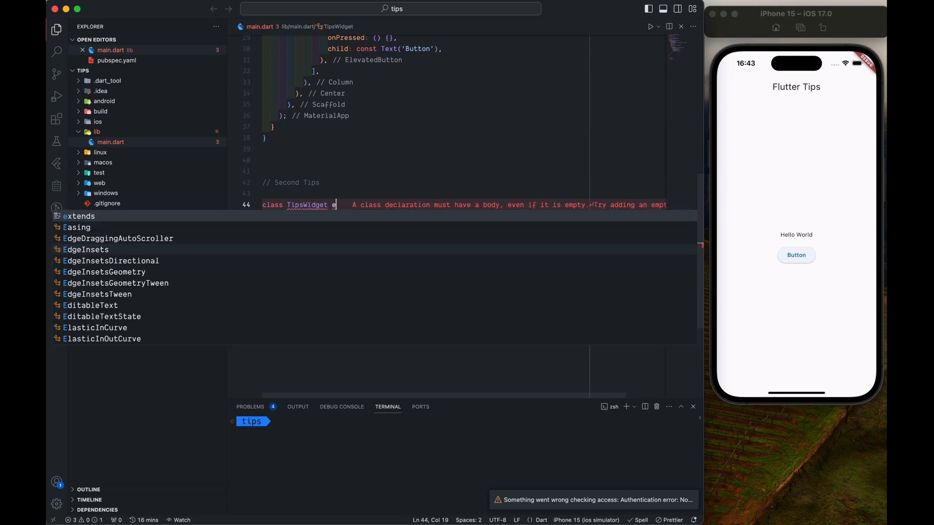
type("extends")
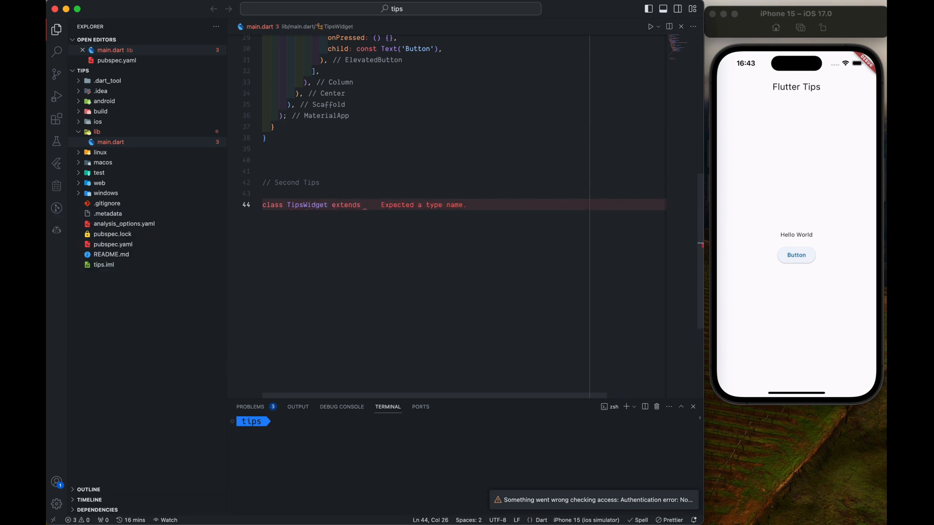
type("Ti")
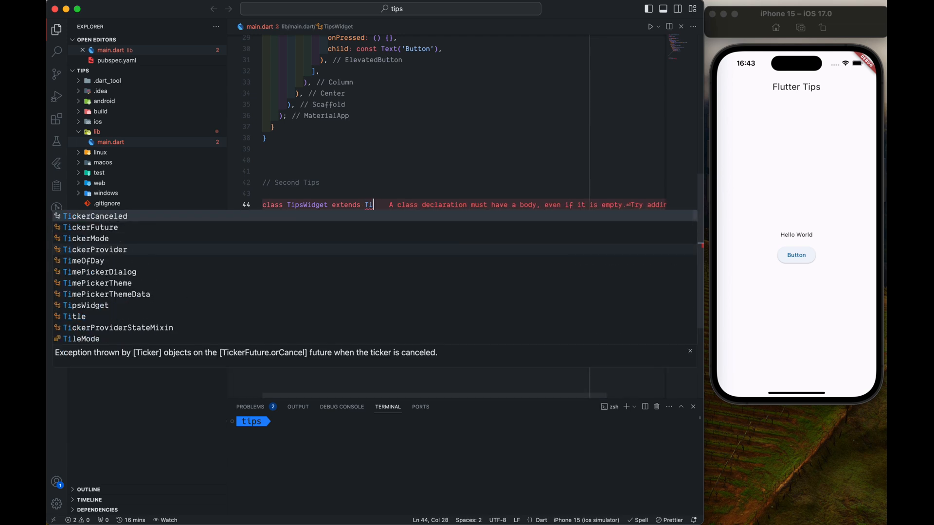
type("Statel")
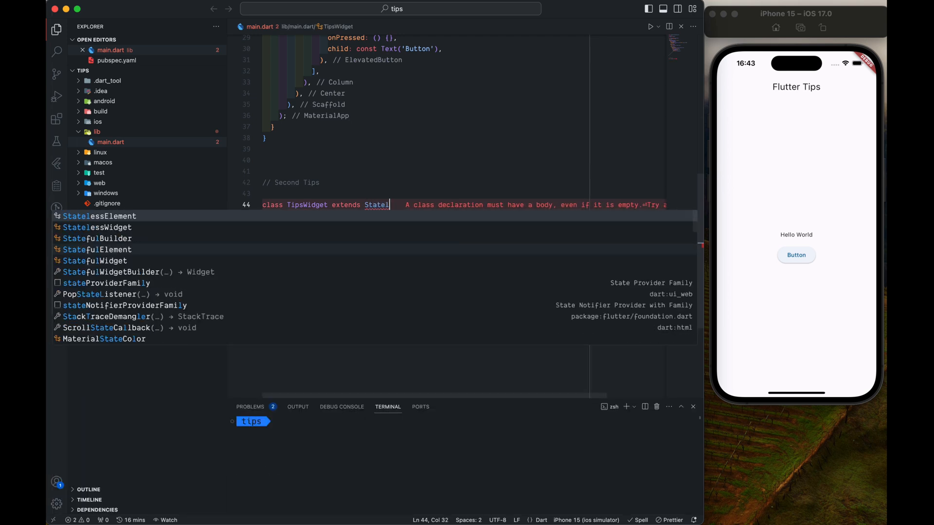
left_click(97, 228)
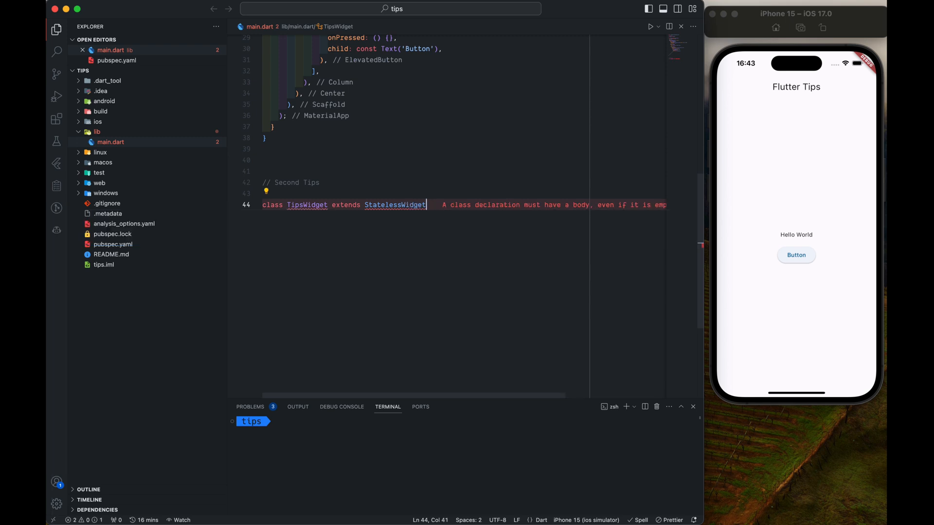
type("{")
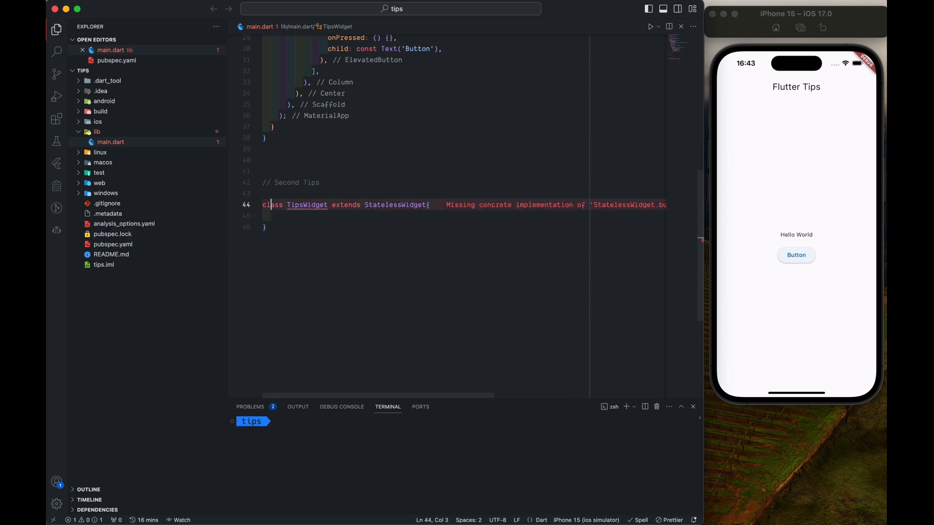
Use Quick Fix to create the missing build method override for TipsWidget
double_click(307, 204)
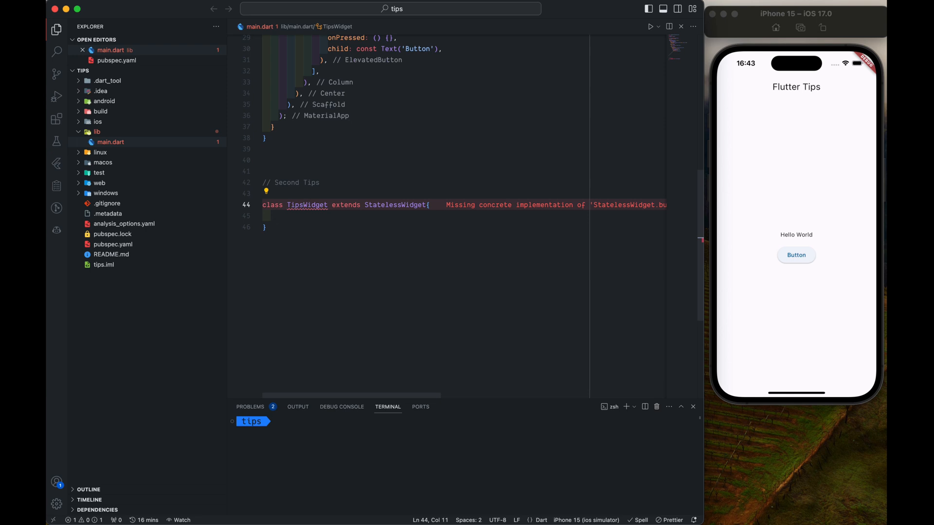
left_click(266, 190)
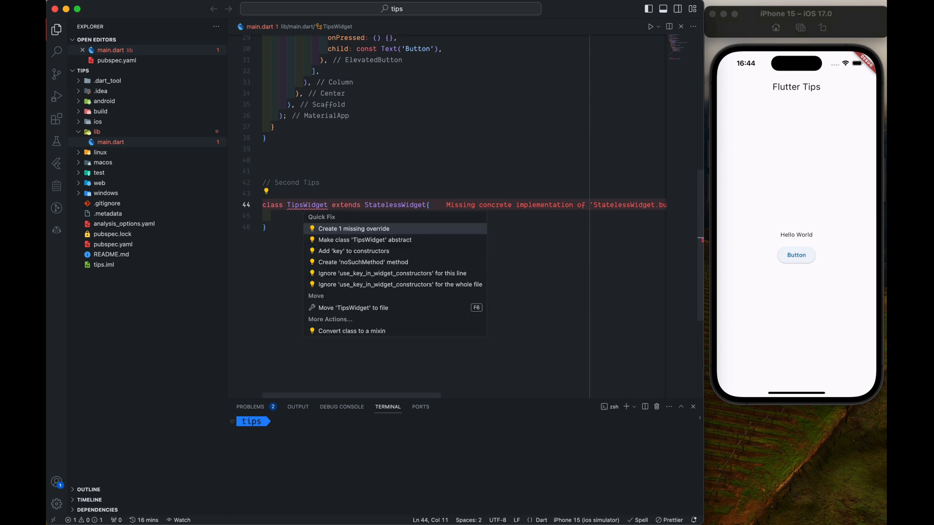
left_click(354, 229)
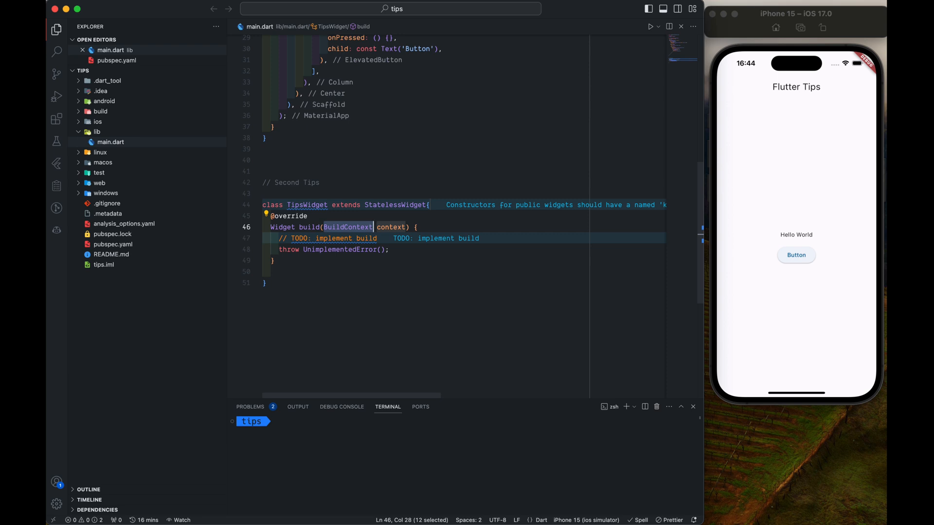
double_click(307, 205)
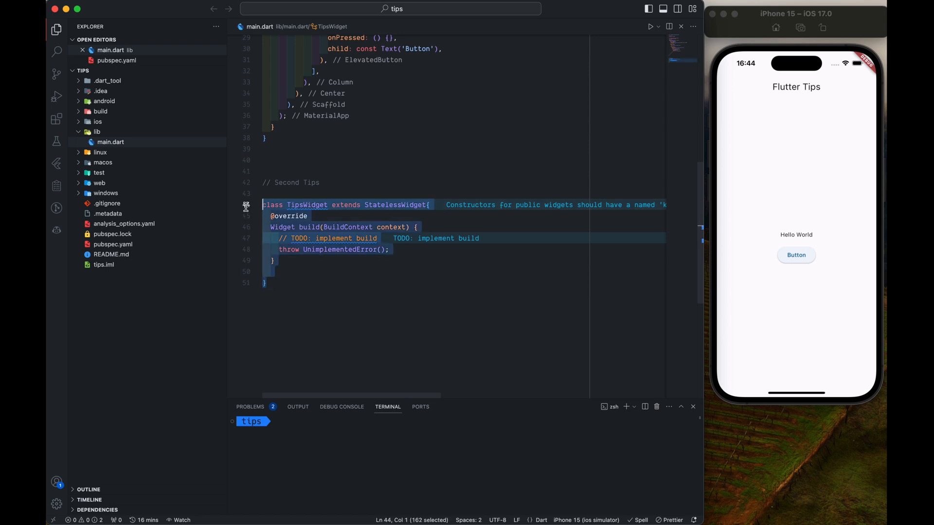
Replace the hand-written class with stateless and stateful widget snippets named TipsWidget
key("Delete")
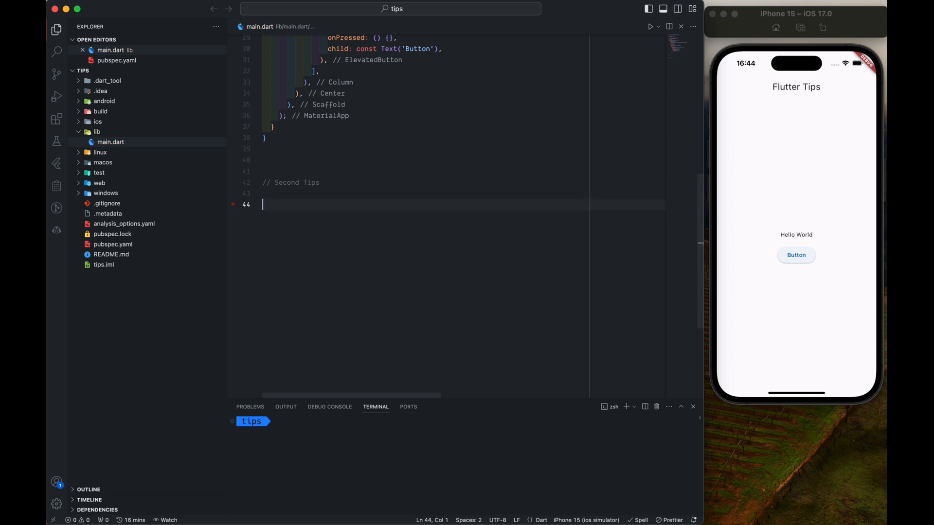
type("stle")
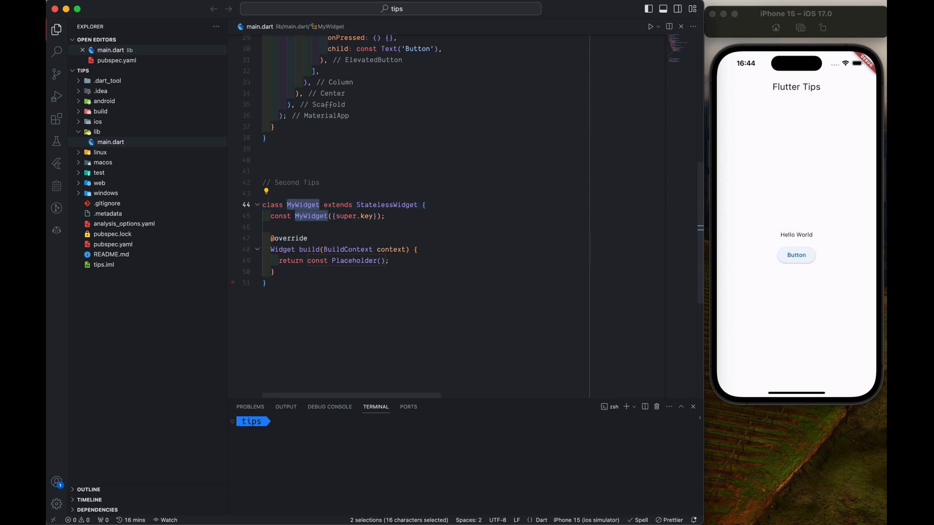
type("Tipsw")
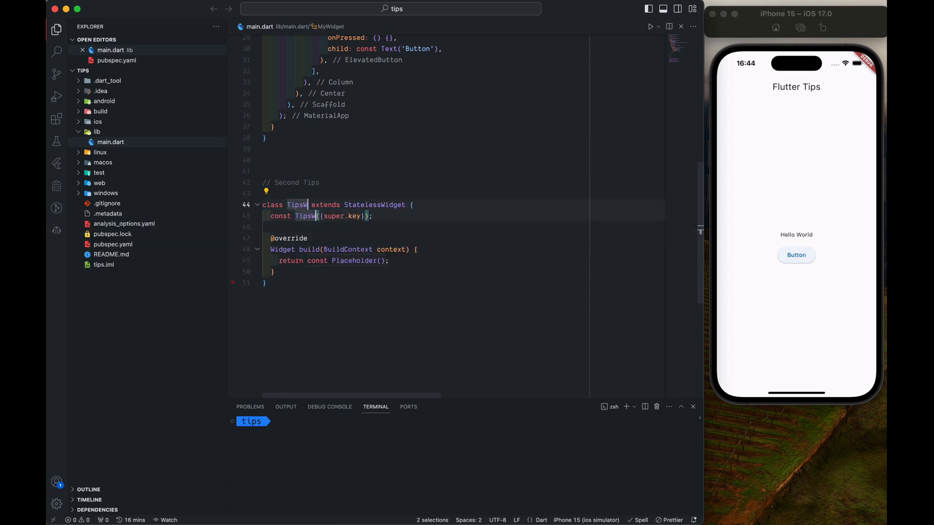
type("idget")
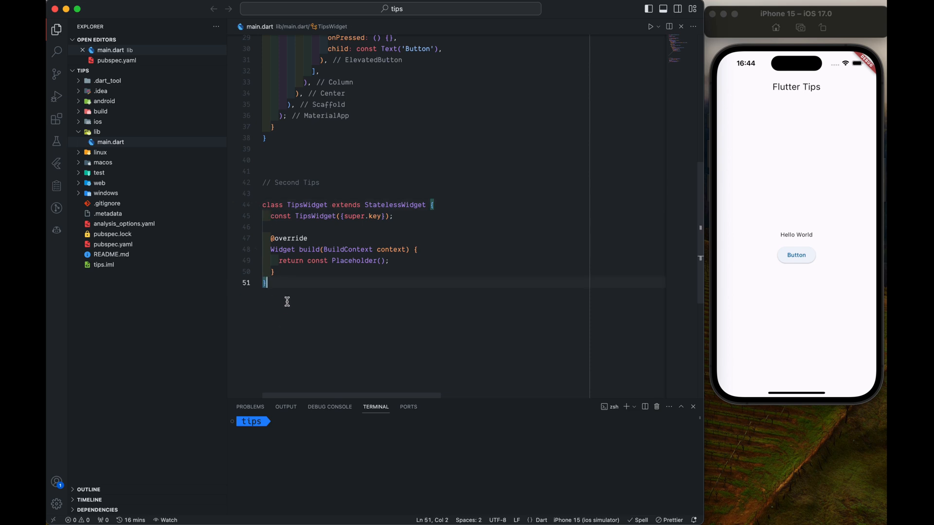
type("st")
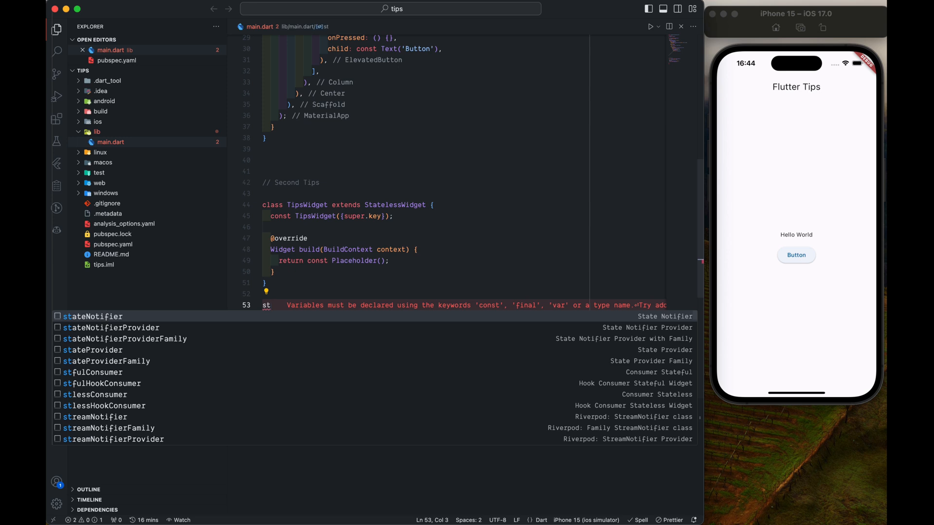
type("fulWidget {")
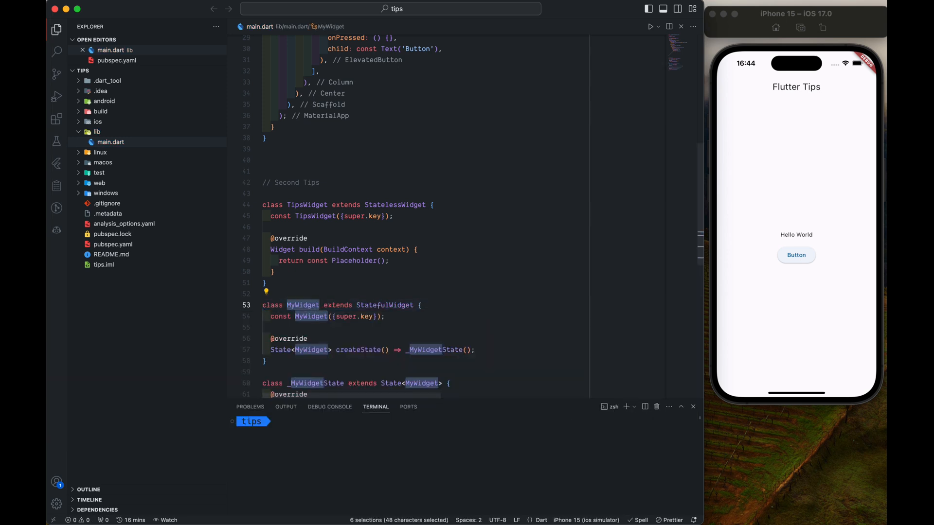
Rename all MyWidget occurrences in the stateful widget to TipsState at once
scroll("down", 3)
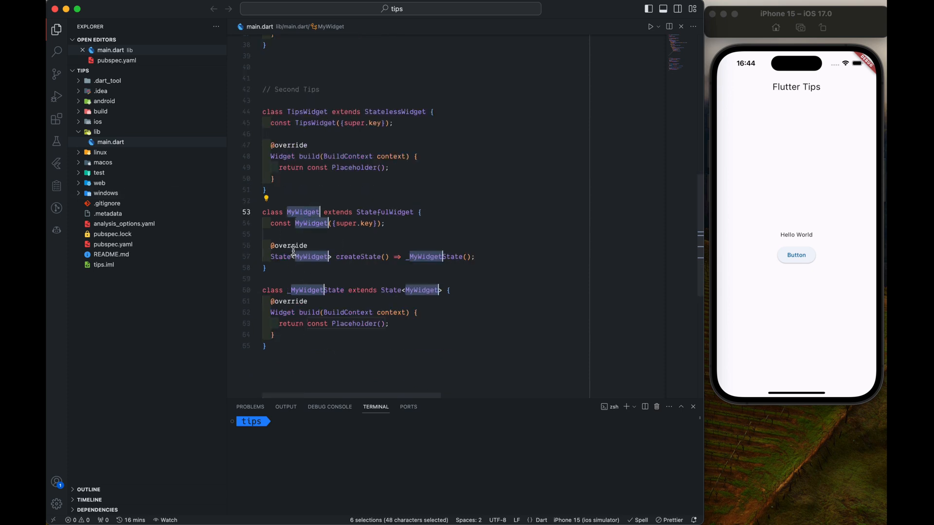
mouse_move(407, 290)
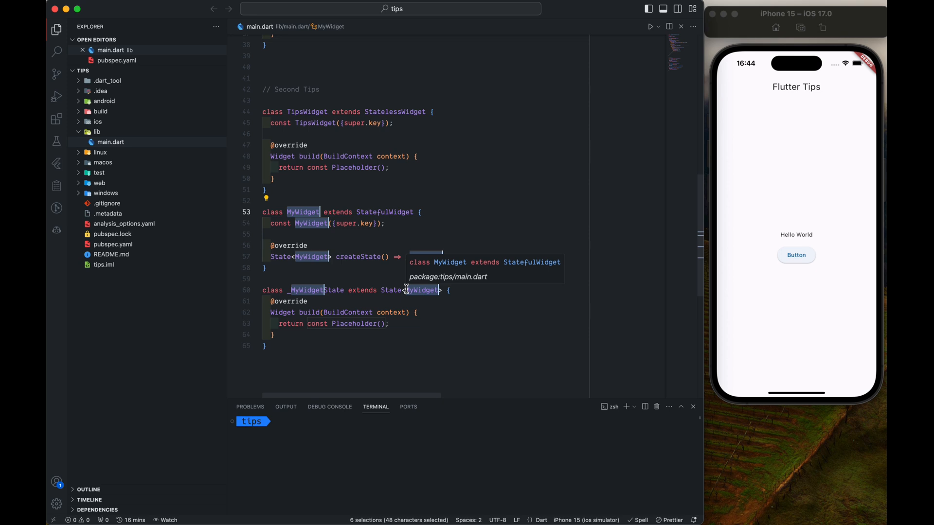
type("TipsState")
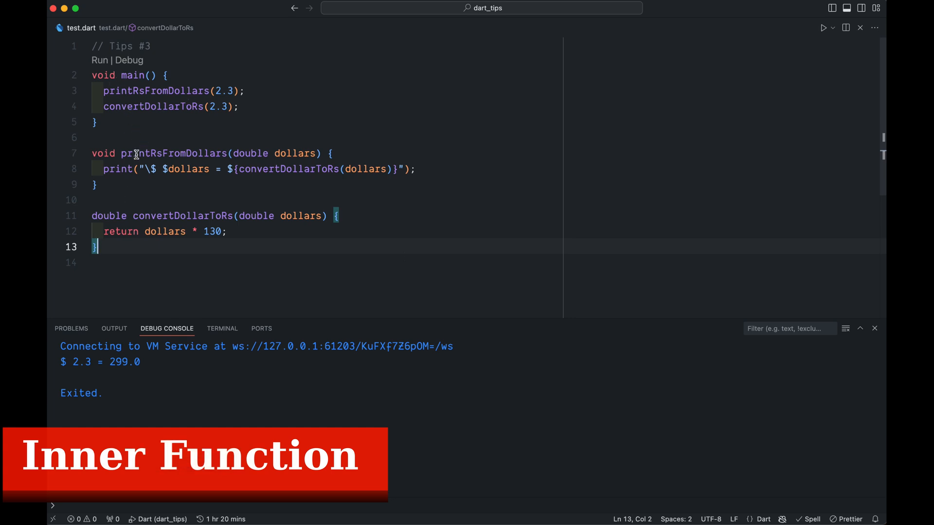
Run test.dart so the debug console prints $ 2.3 = 299.0
double_click(181, 216)
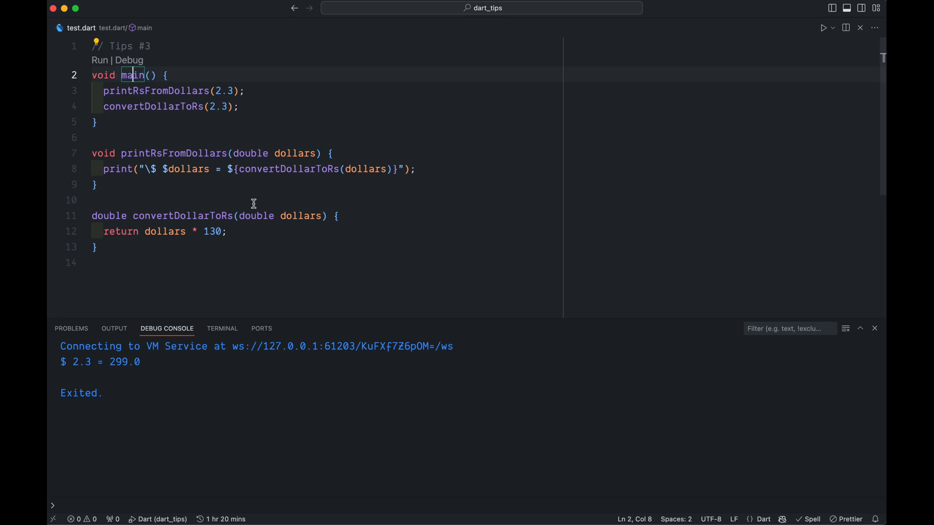
key("ctrl+d")
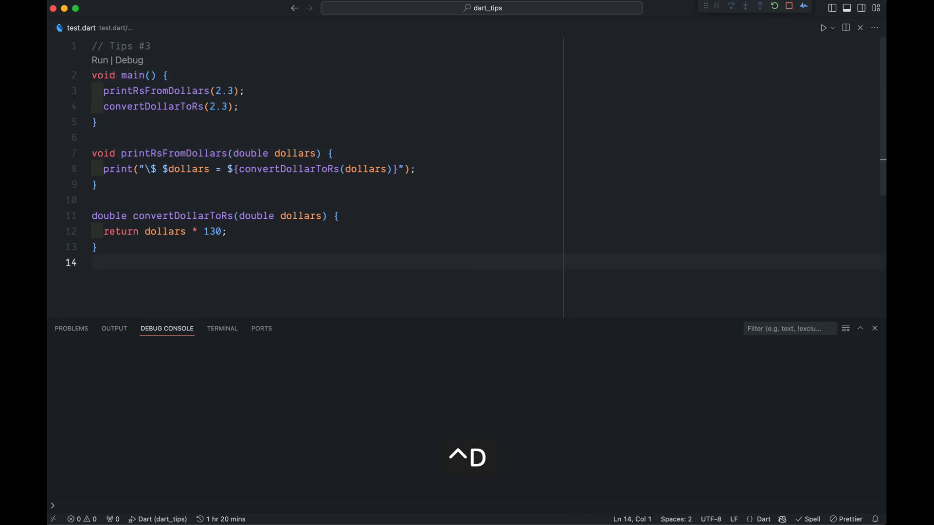
left_click(823, 28)
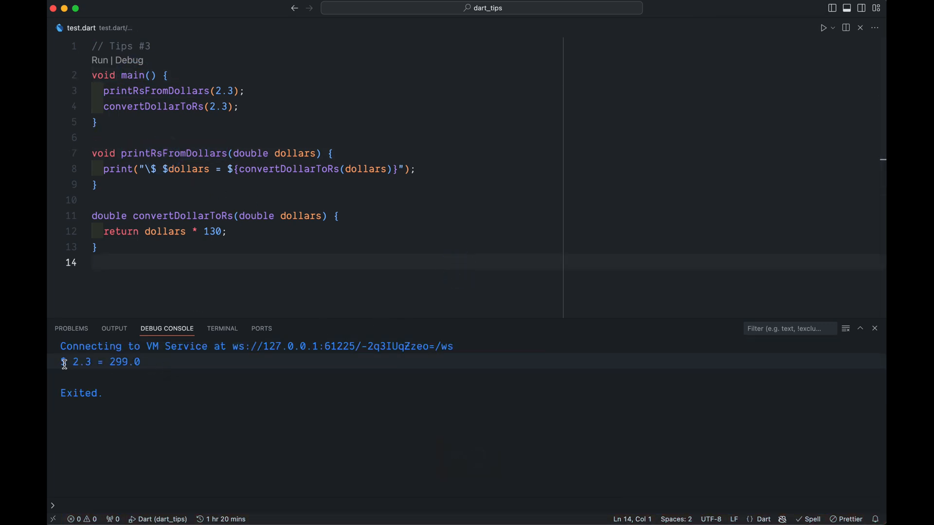
Select the whole top-level convertDollarToRs function
double_click(212, 231)
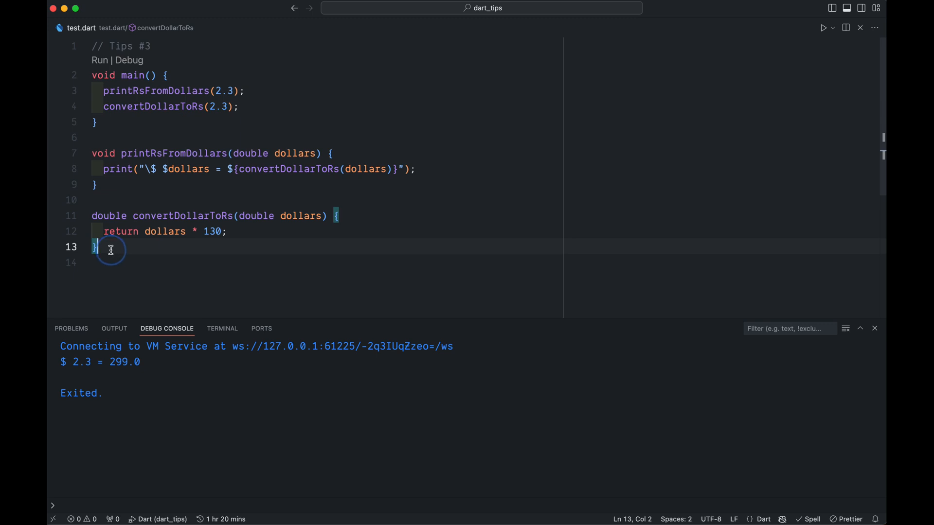
left_click_drag(95, 248, 83, 216)
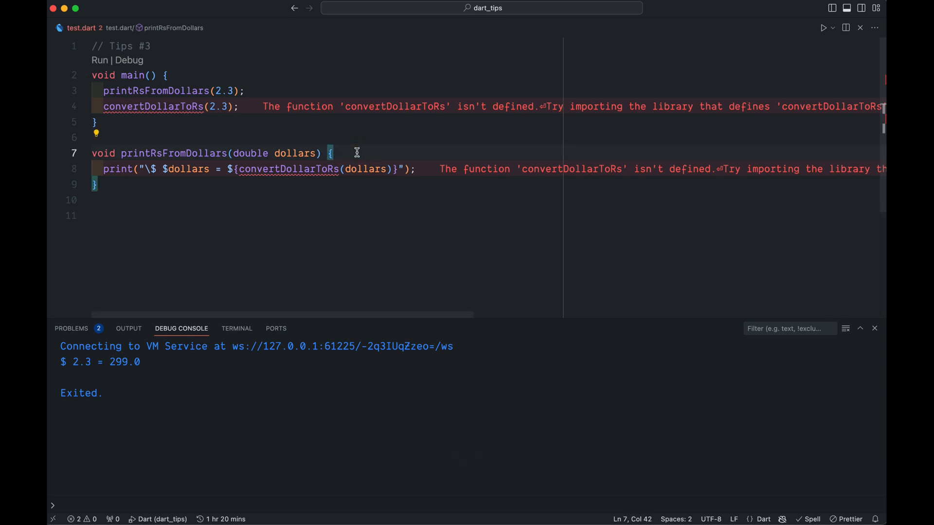
Paste convertDollarToRs inside printRsFromDollars as an inner function
key("Enter")
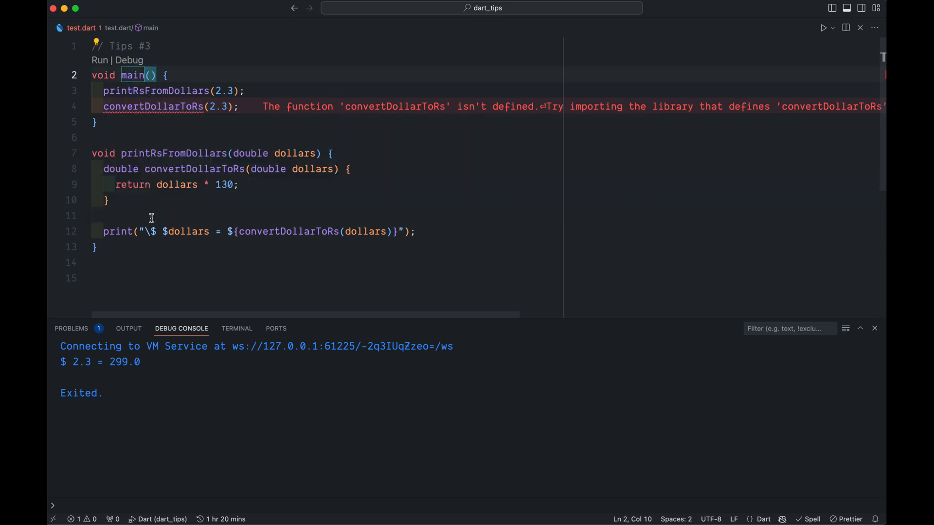
double_click(151, 107)
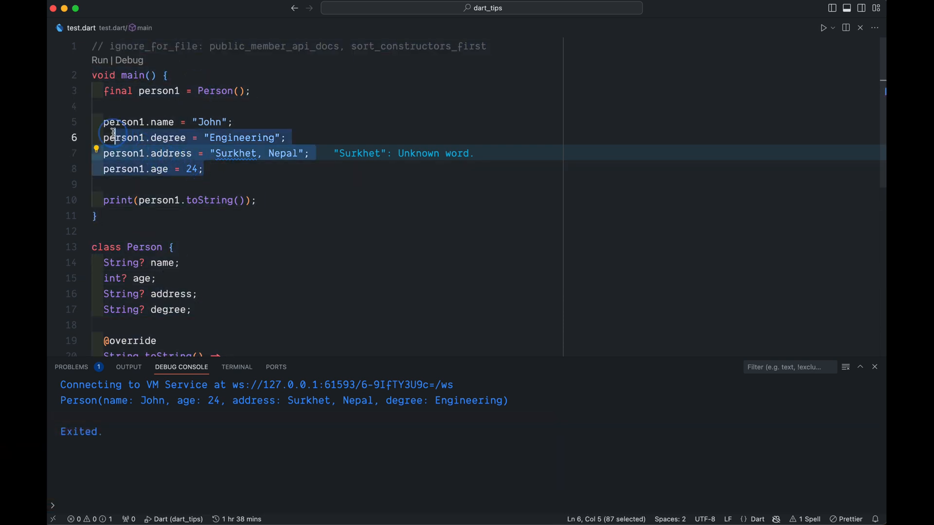
Run the Person example, then select the four person1 assignment lines
left_click(379, 255)
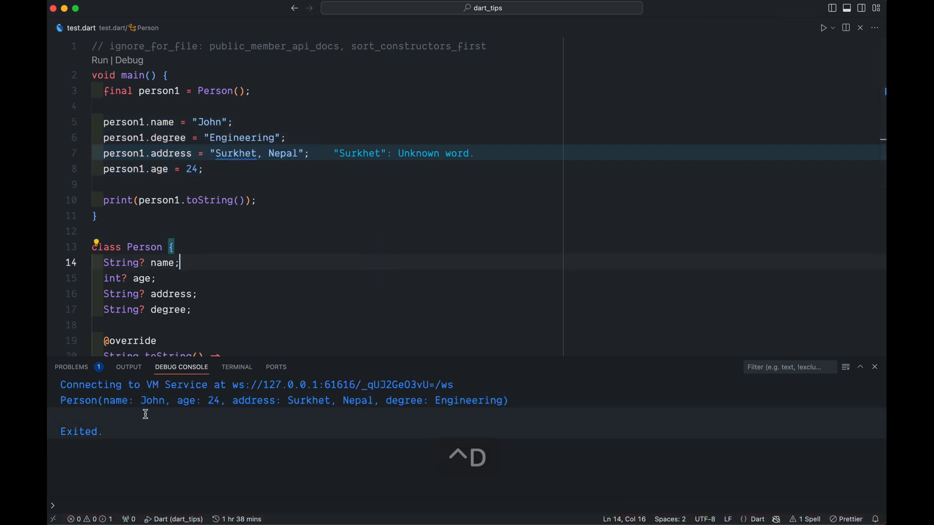
scroll("down", 3)
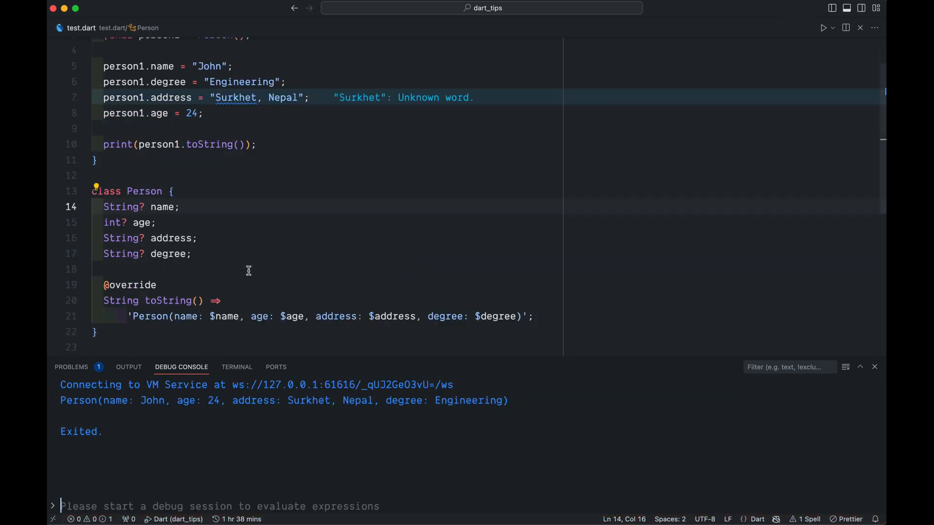
mouse_move(246, 287)
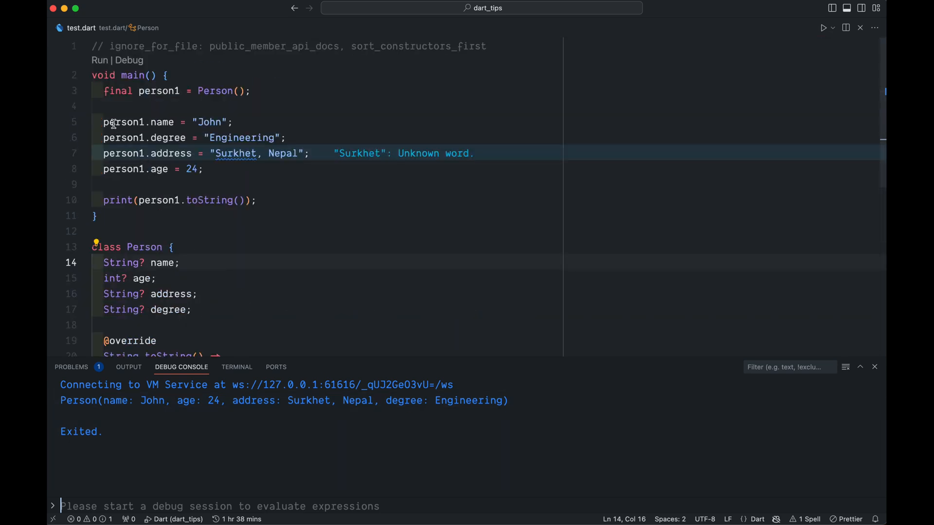
mouse_move(165, 131)
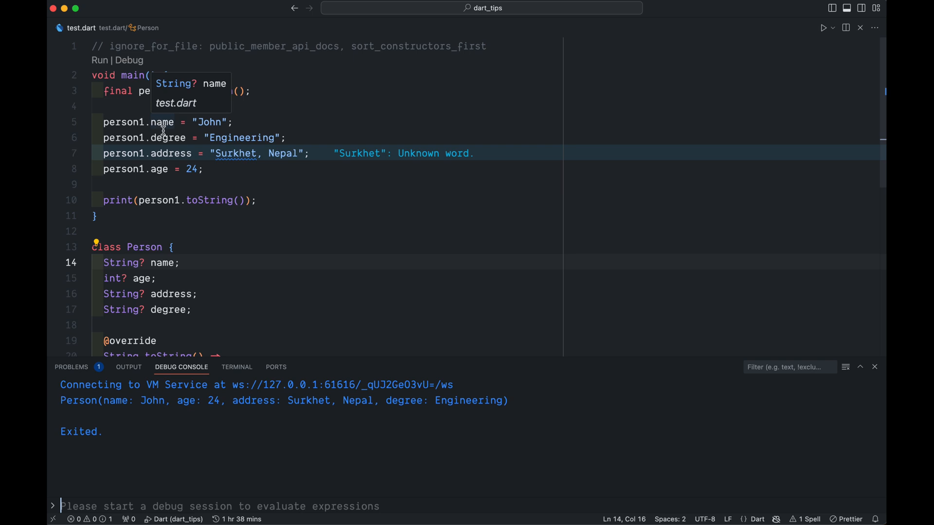
mouse_move(128, 130)
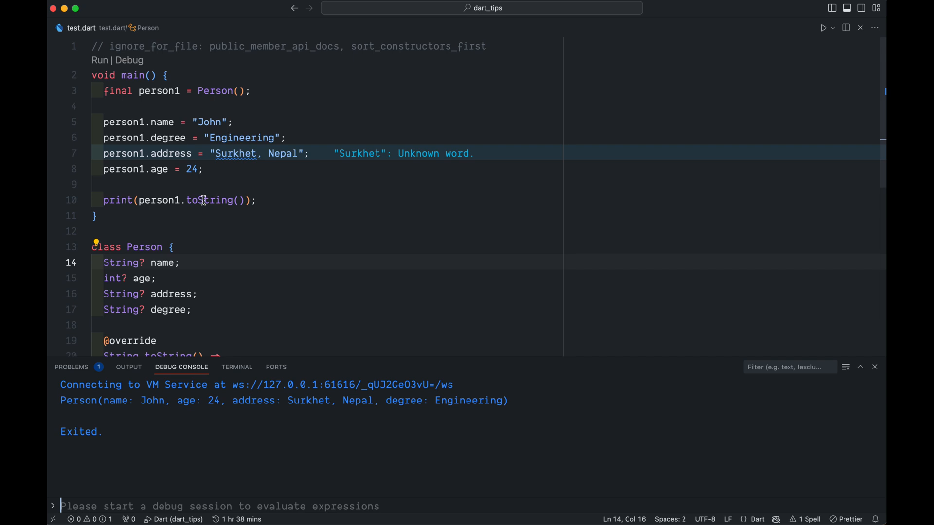
left_click_drag(102, 122, 202, 168)
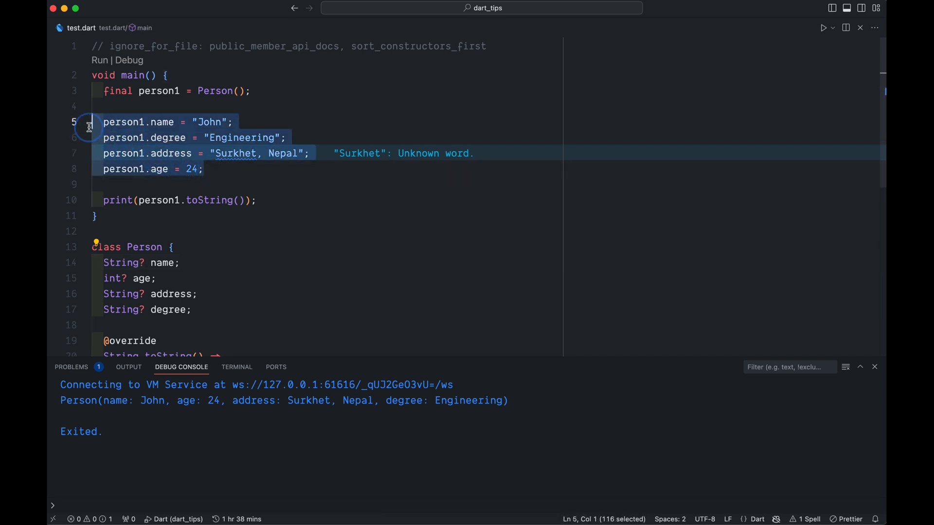
Rewrite the assignments as a .. cascade with name John1 and rerun to print it
key("cmd+v")
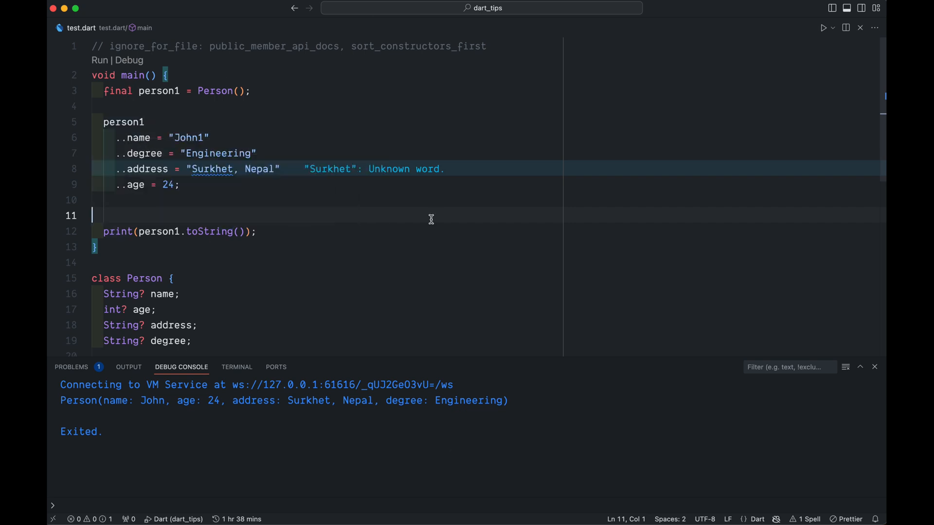
mouse_move(115, 143)
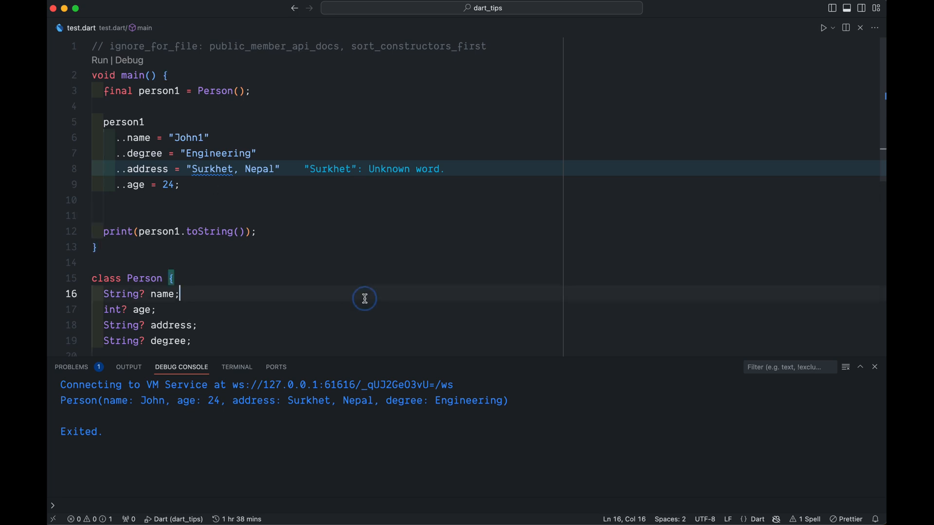
left_click(823, 27)
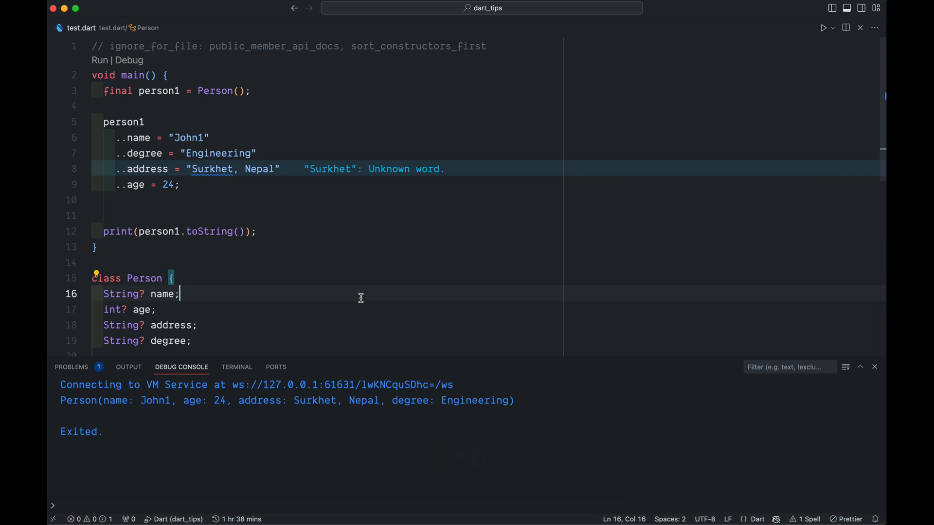
mouse_move(422, 463)
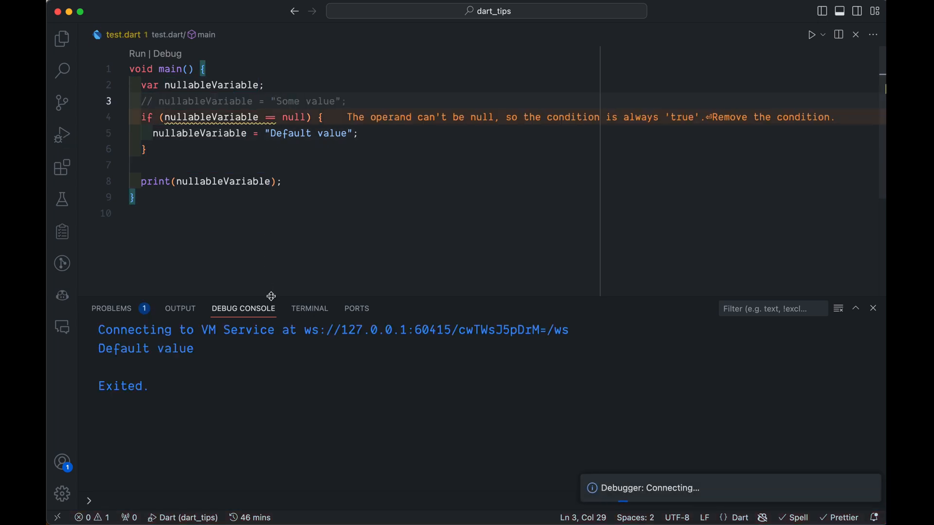
Add the commented line //nullableVariable ??= "Default Value"; below the if-null check
double_click(289, 133)
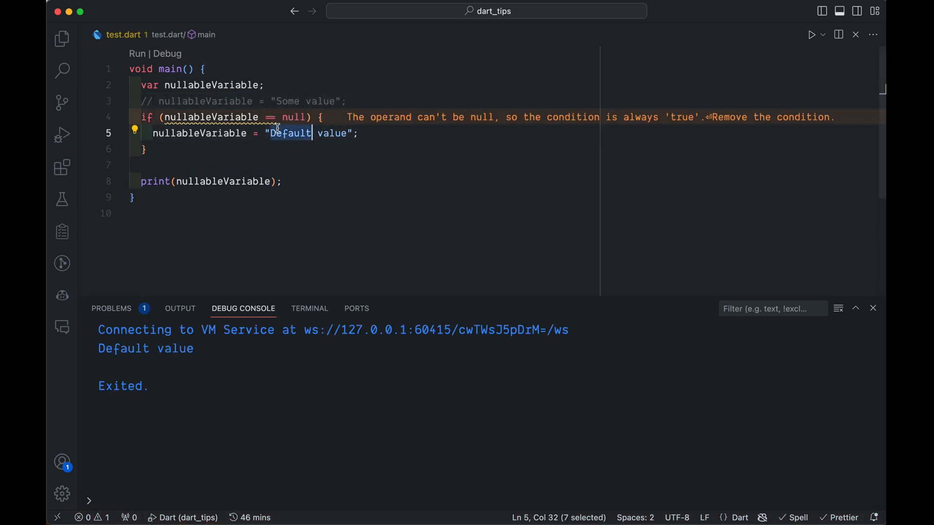
left_click(214, 148)
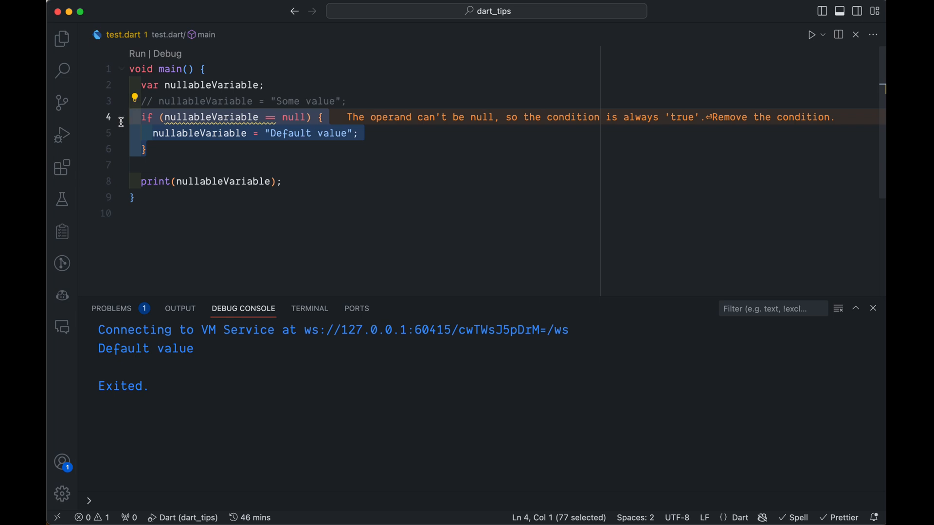
type("//")
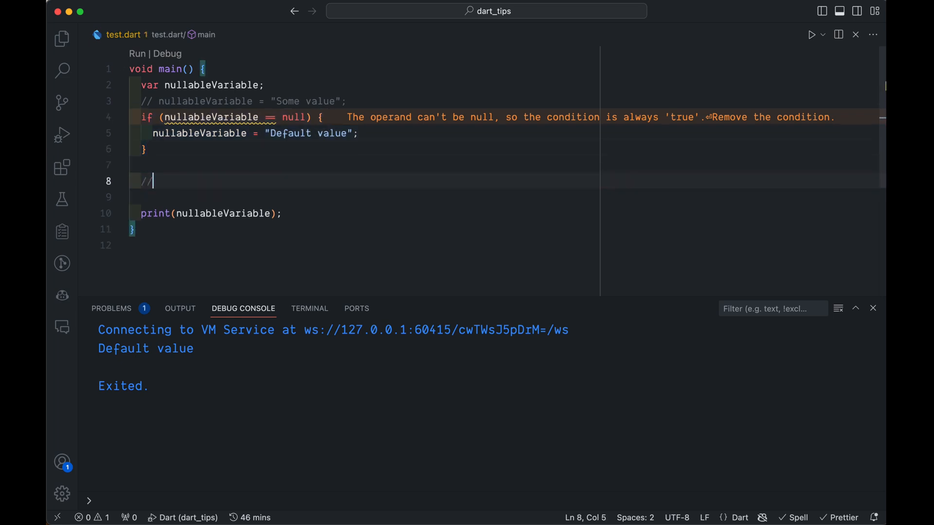
type("nullableVariable ??= \"Default Value\";")
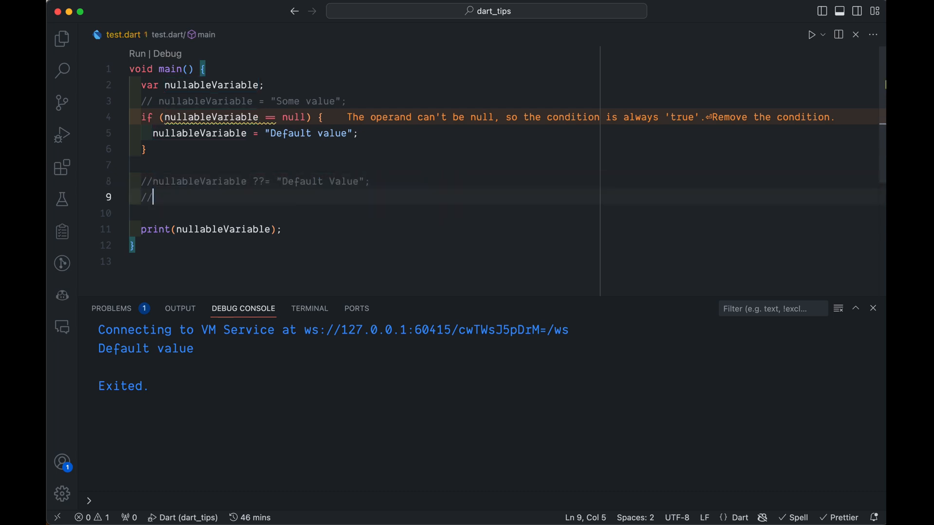
left_click(148, 147)
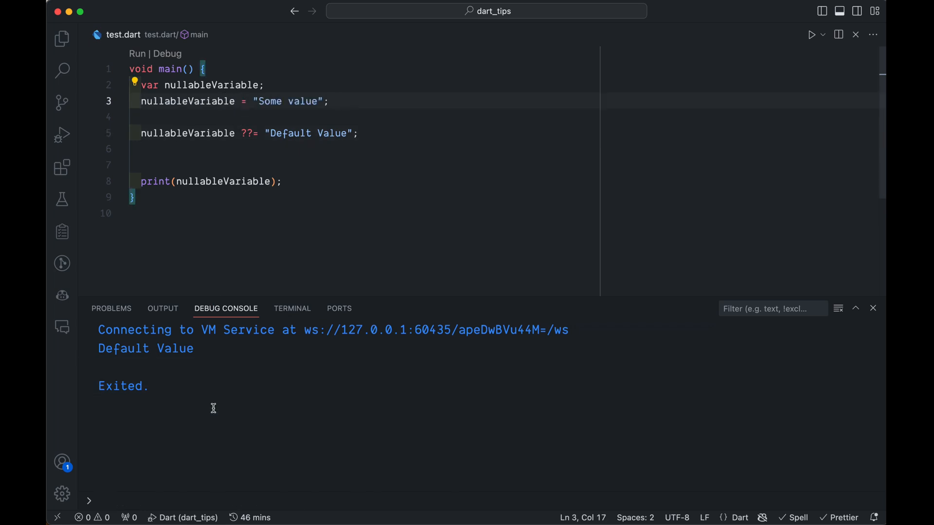
Run the program so the ??= version with Some value set first prints Some value
left_click(810, 35)
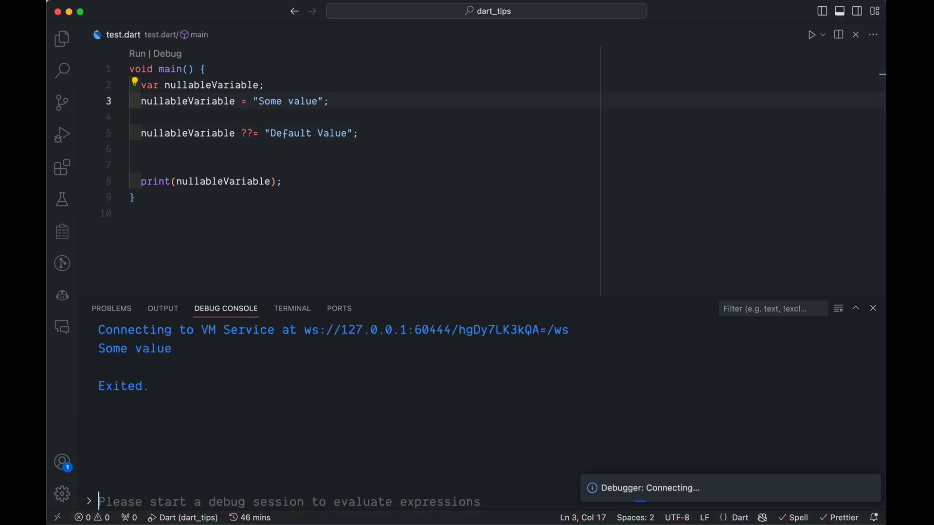